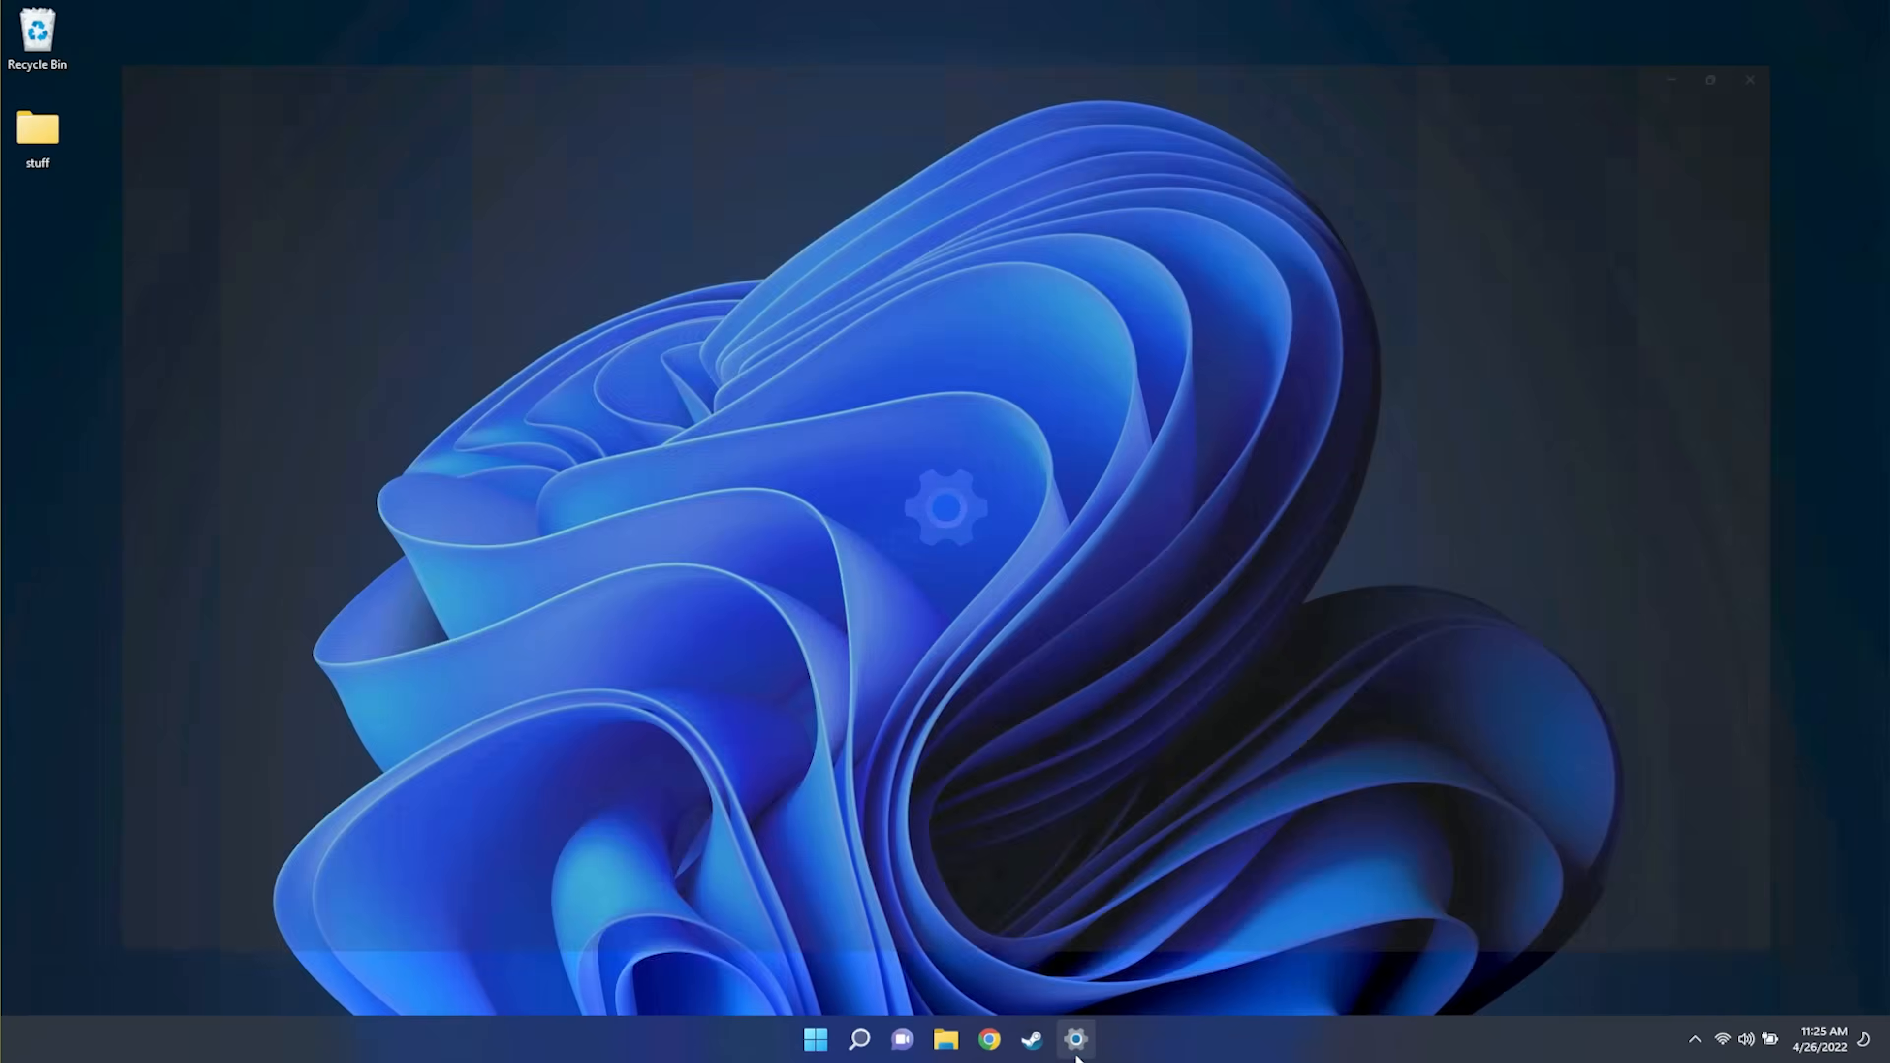
# Navigate from Settings to the Personalization > Taskbar page
pyautogui.click(1074, 1050)
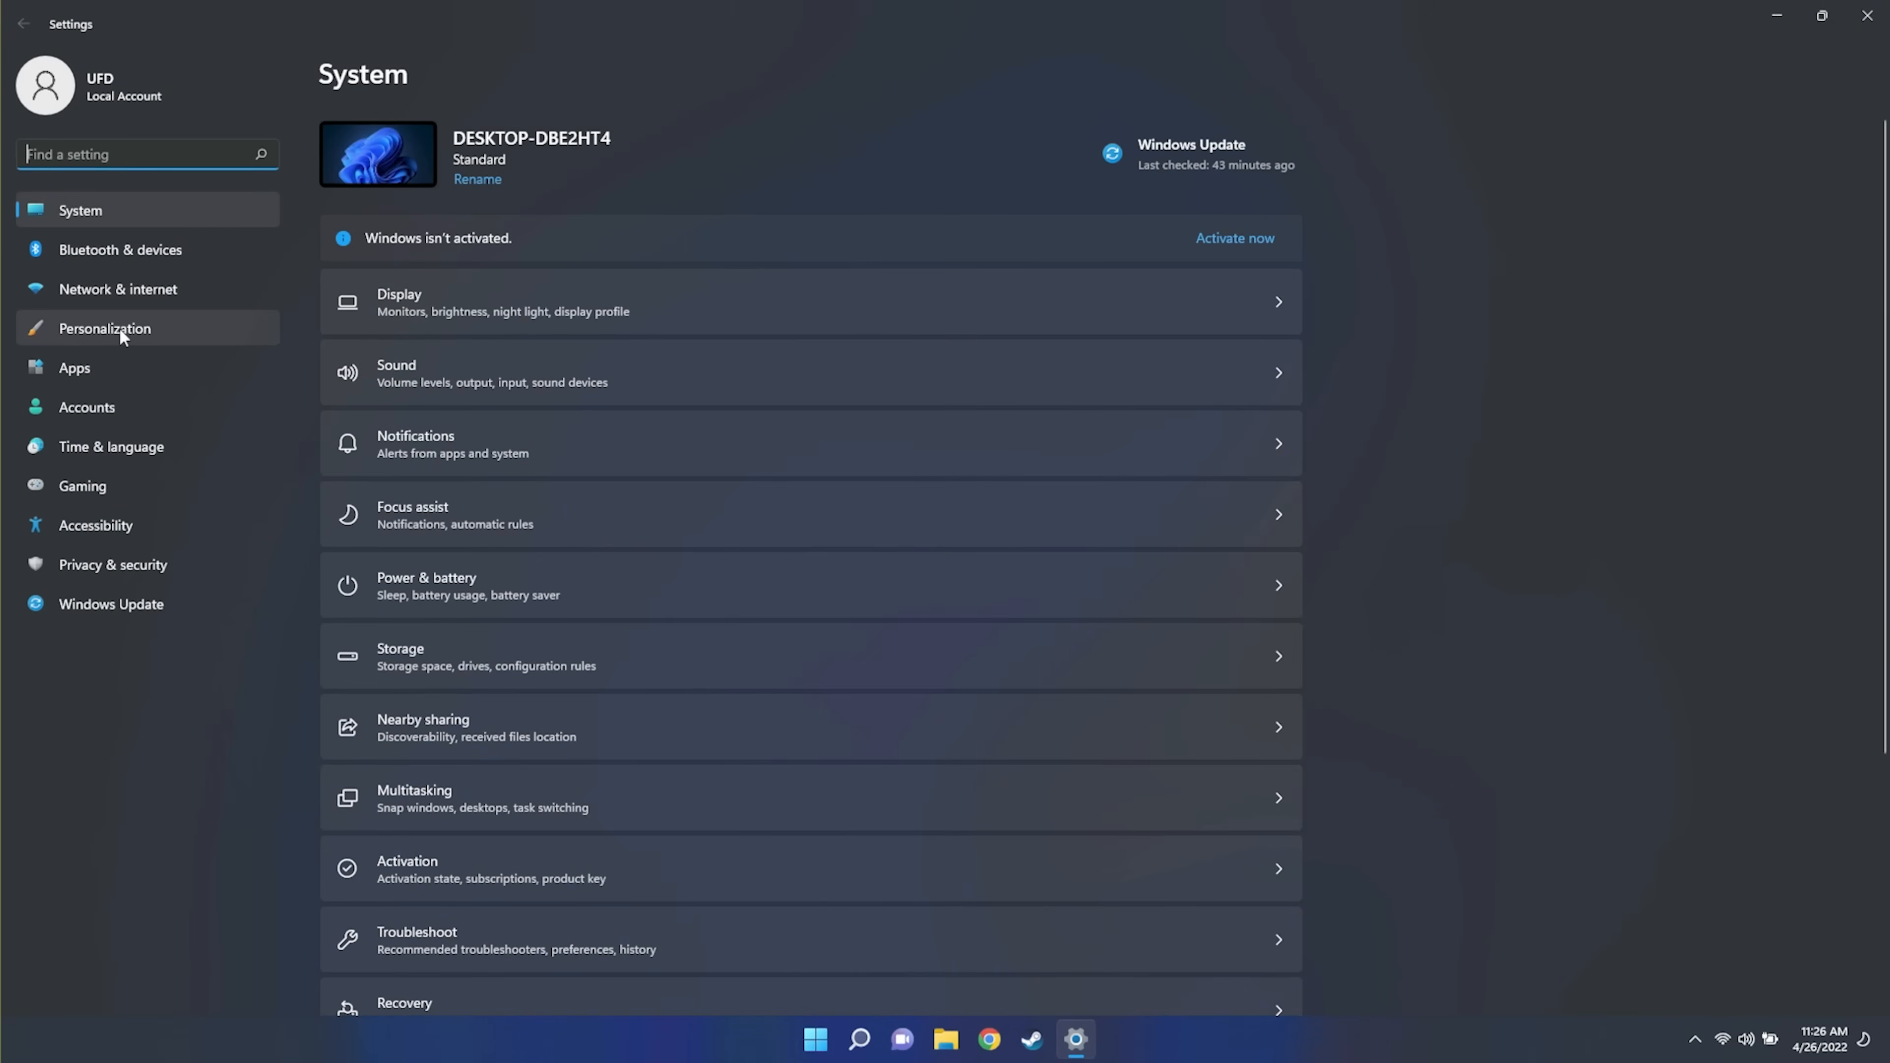
pyautogui.click(105, 329)
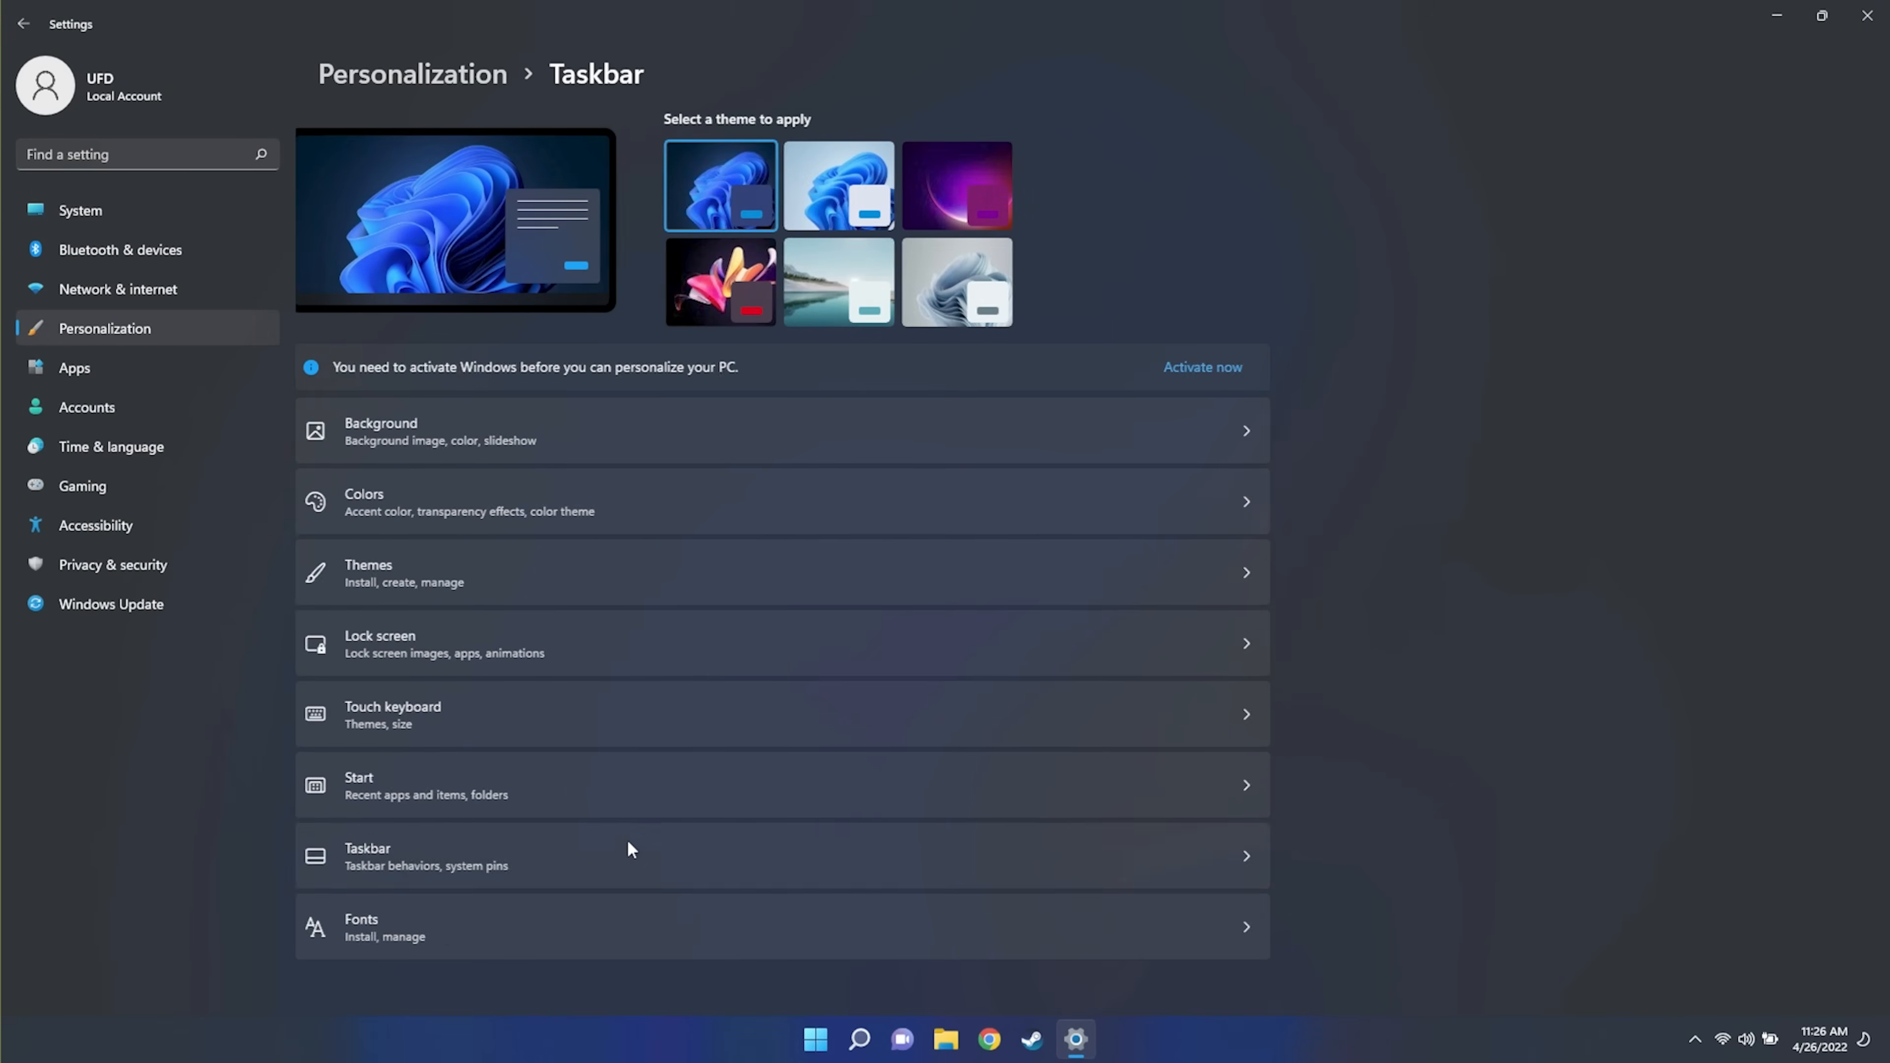
pyautogui.click(368, 858)
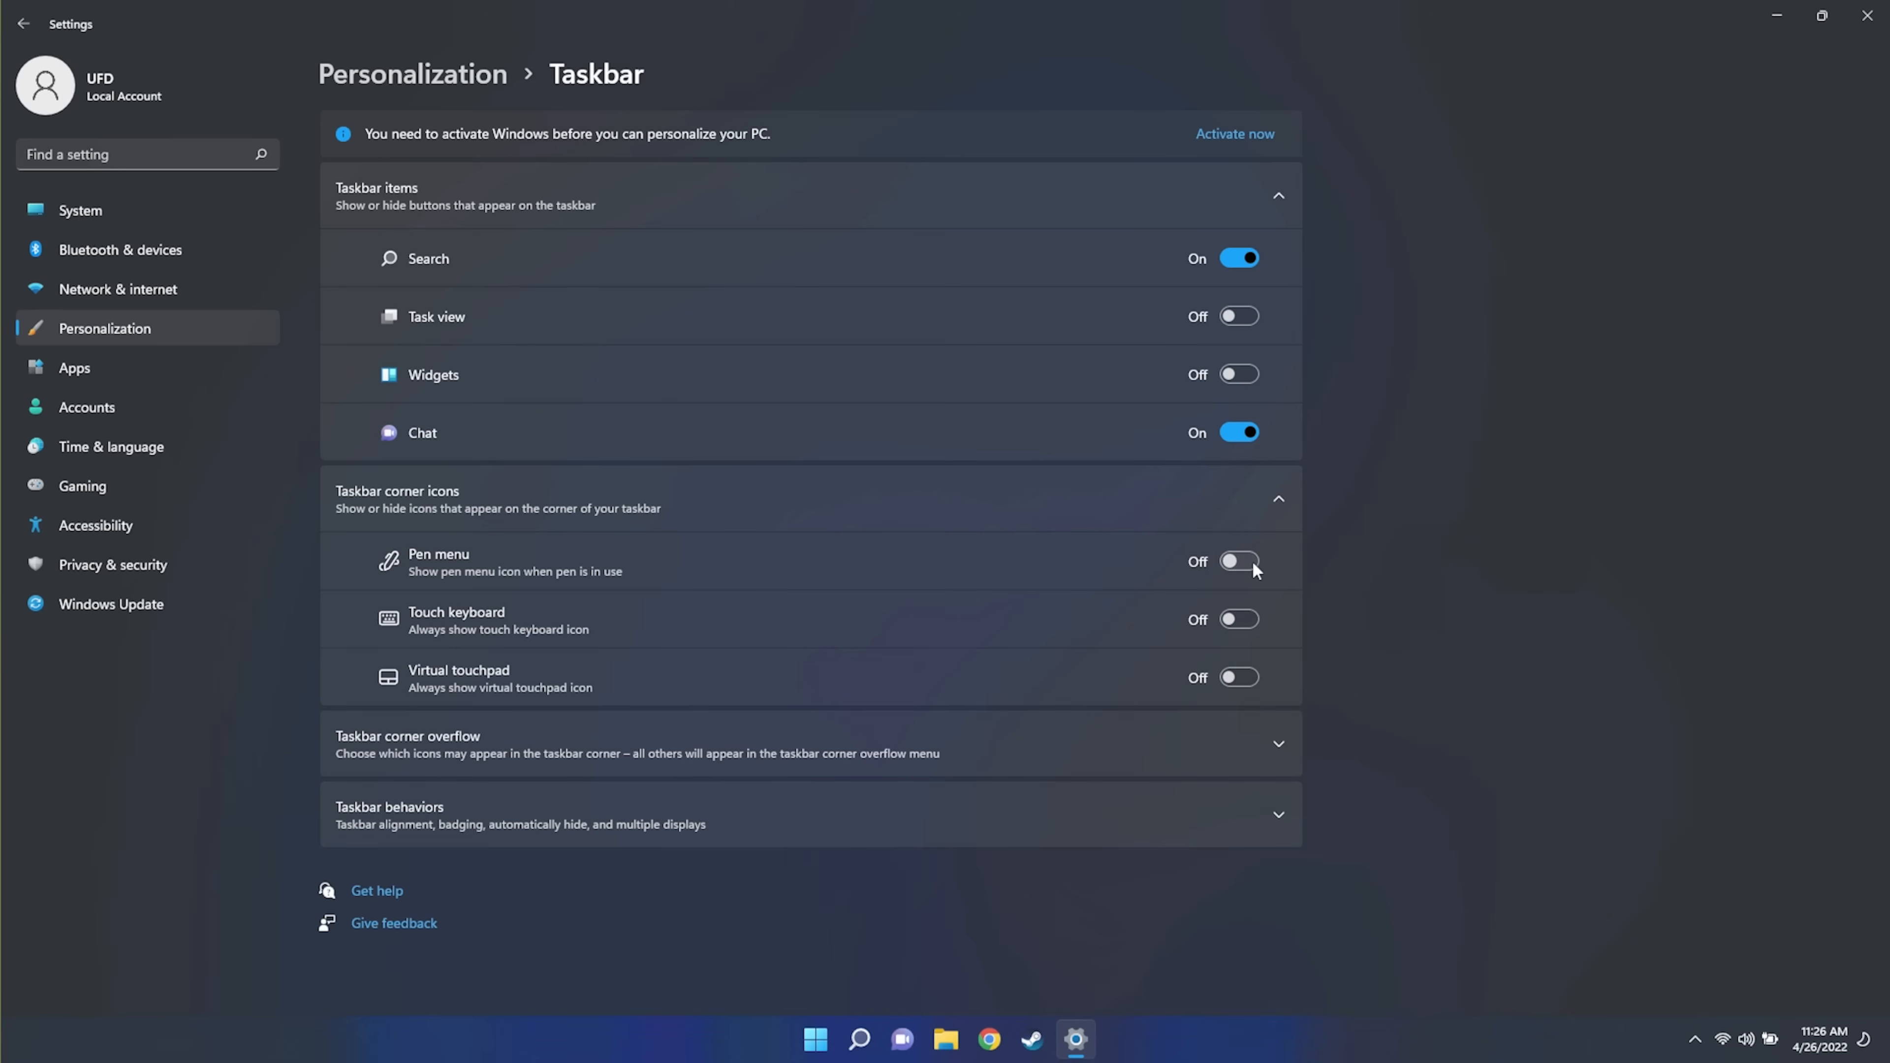
pyautogui.moveTo(1226, 628)
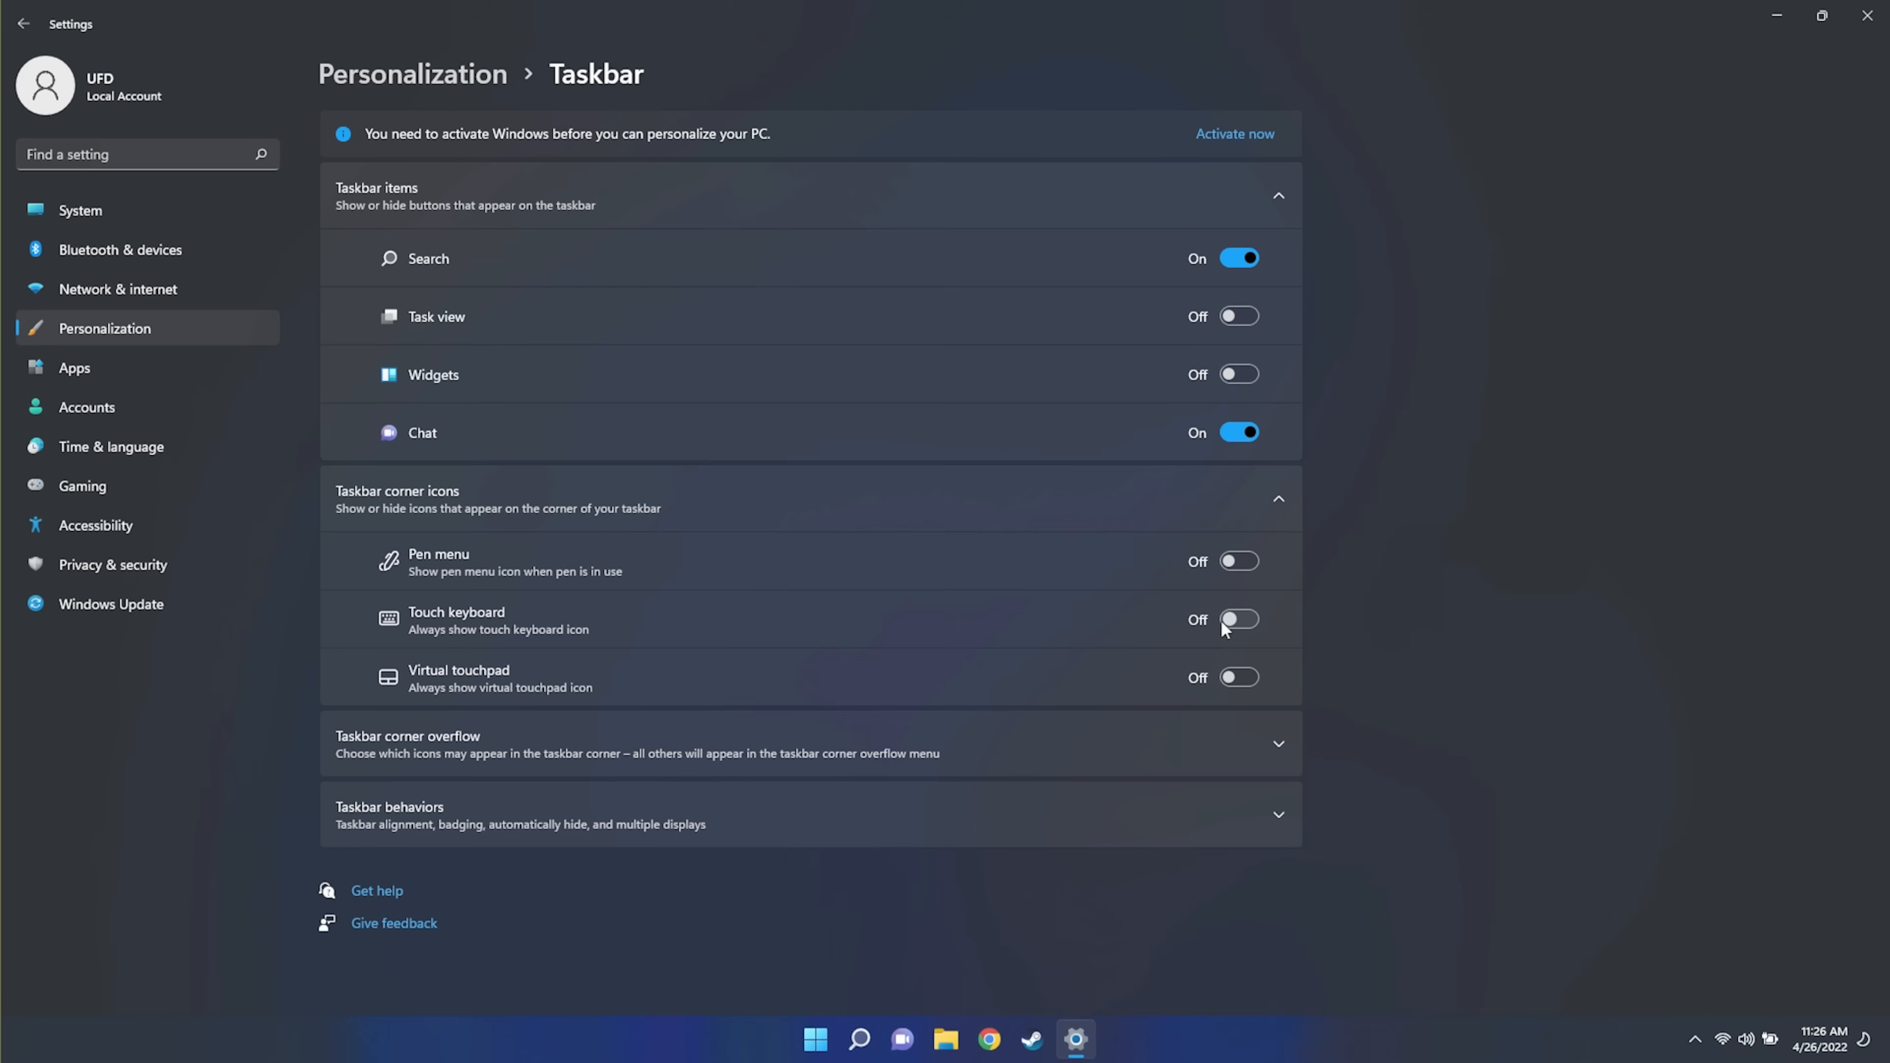
pyautogui.moveTo(1231, 695)
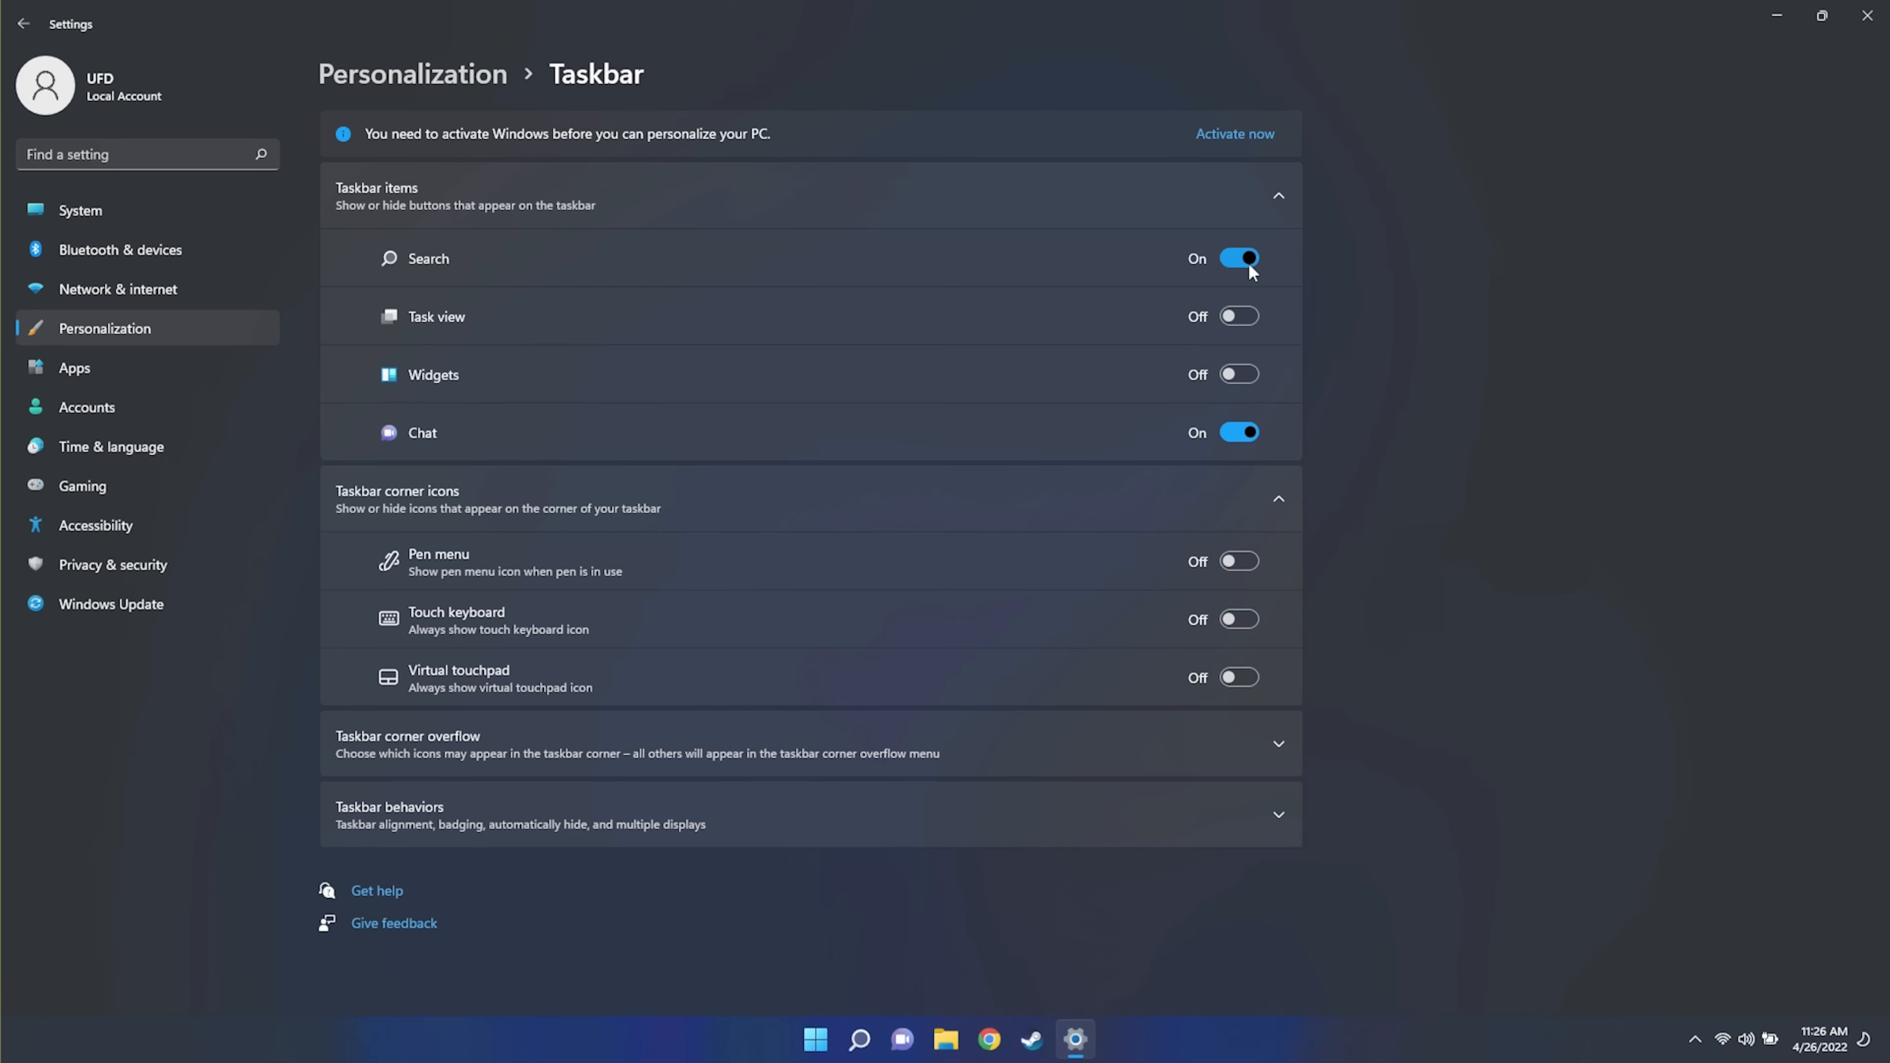
# Turn Chat off and allow NVIDIA Container and Windows Update Status in the corner overflow
pyautogui.click(1238, 432)
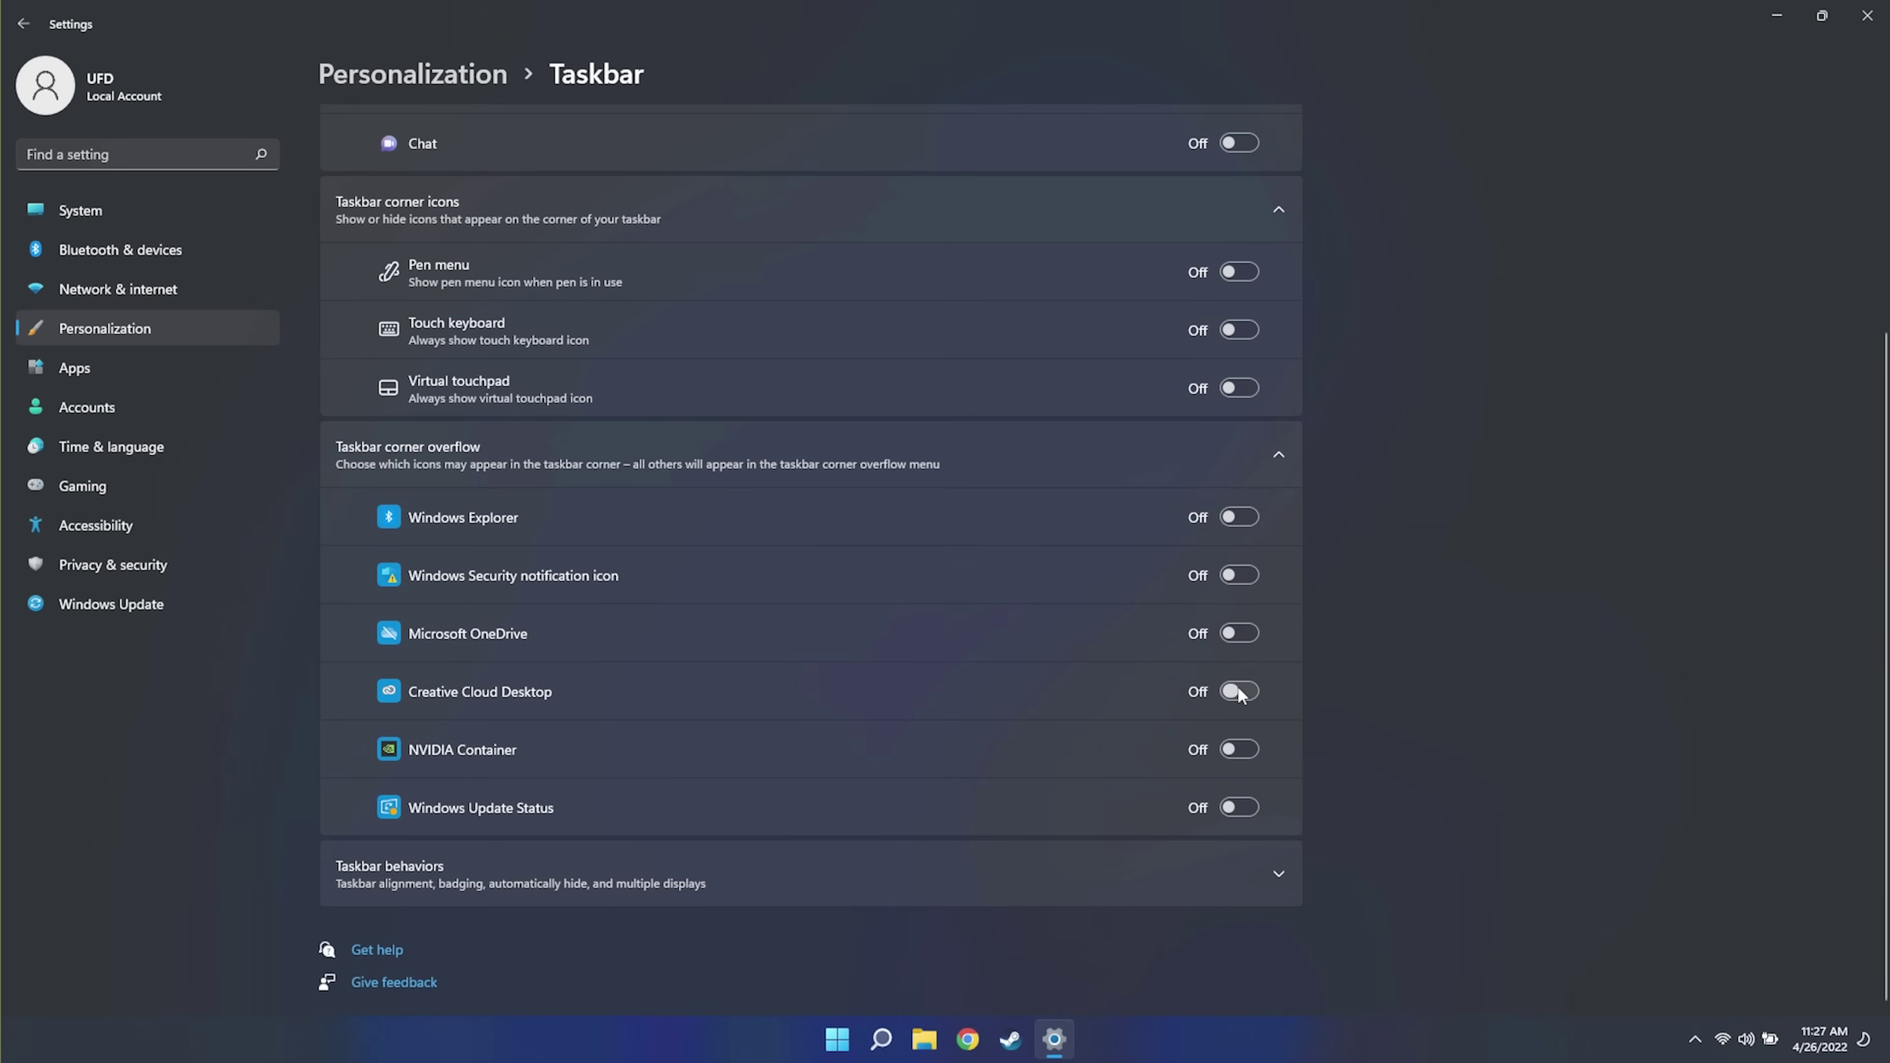
pyautogui.click(1239, 692)
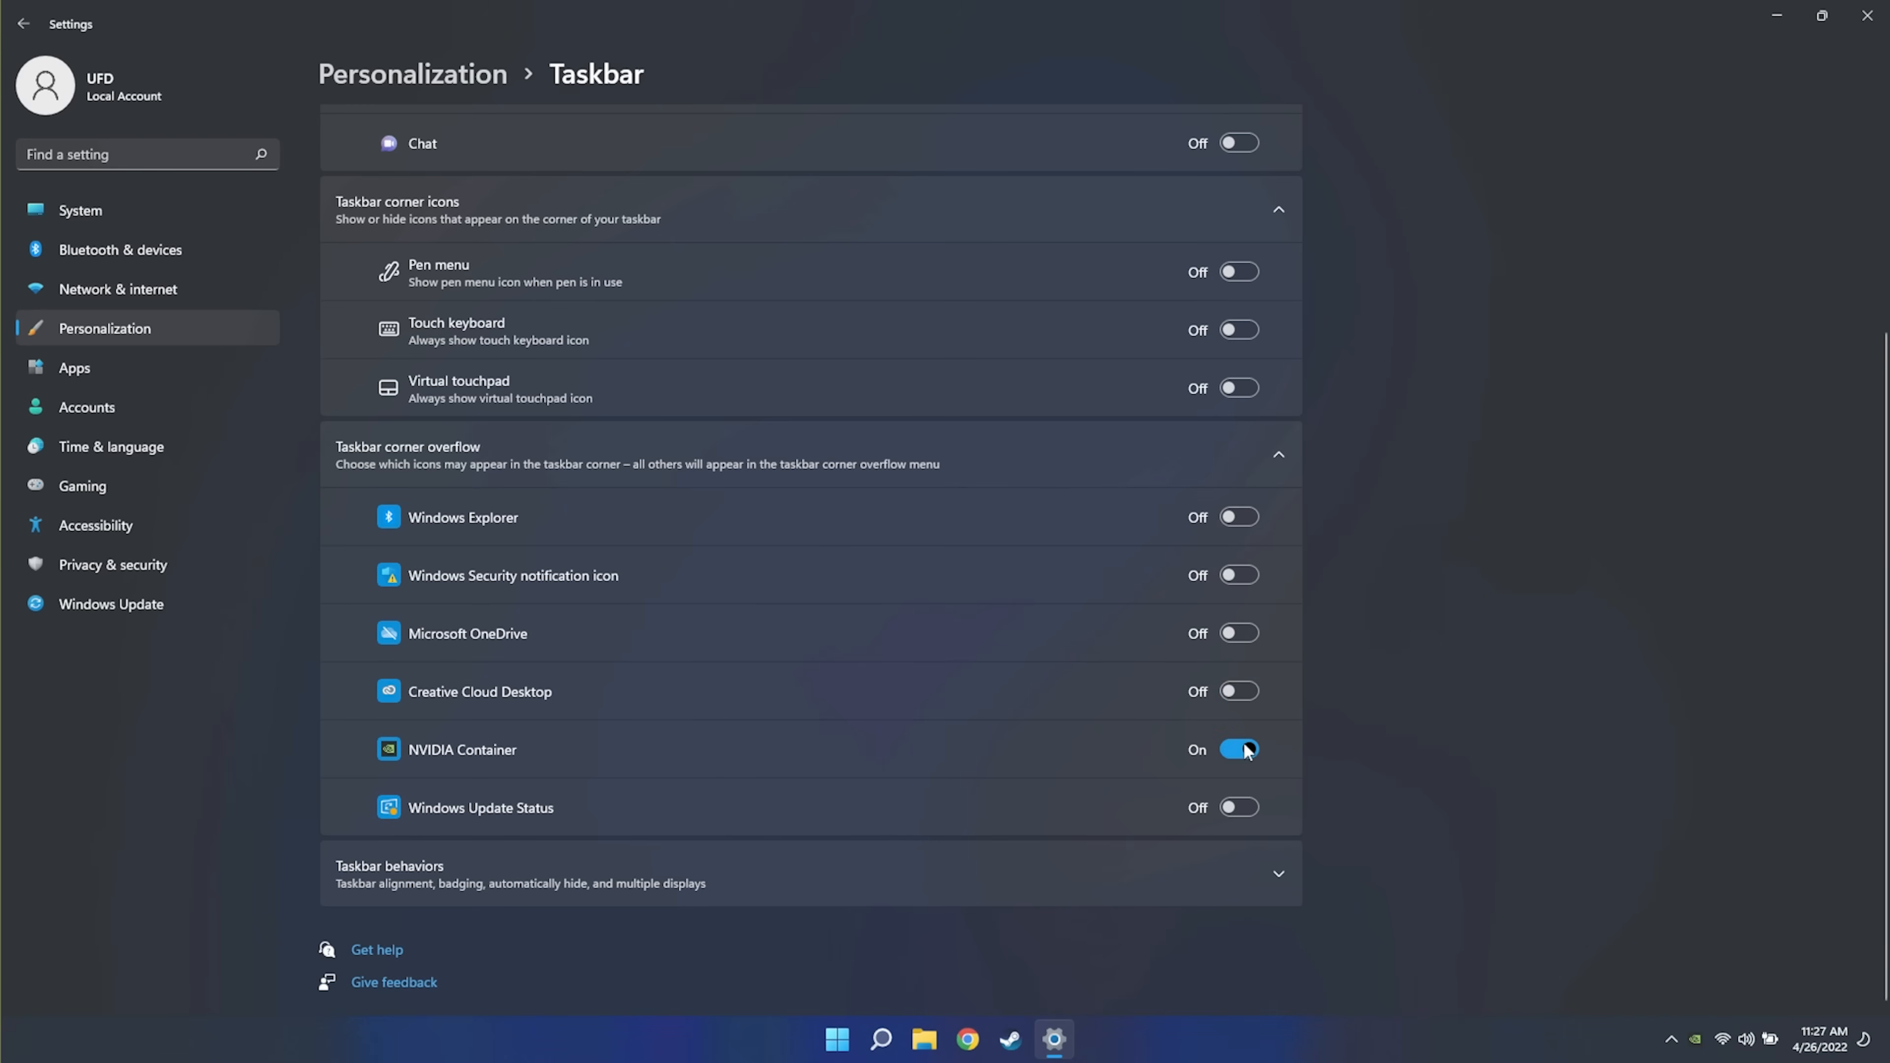
pyautogui.click(1244, 807)
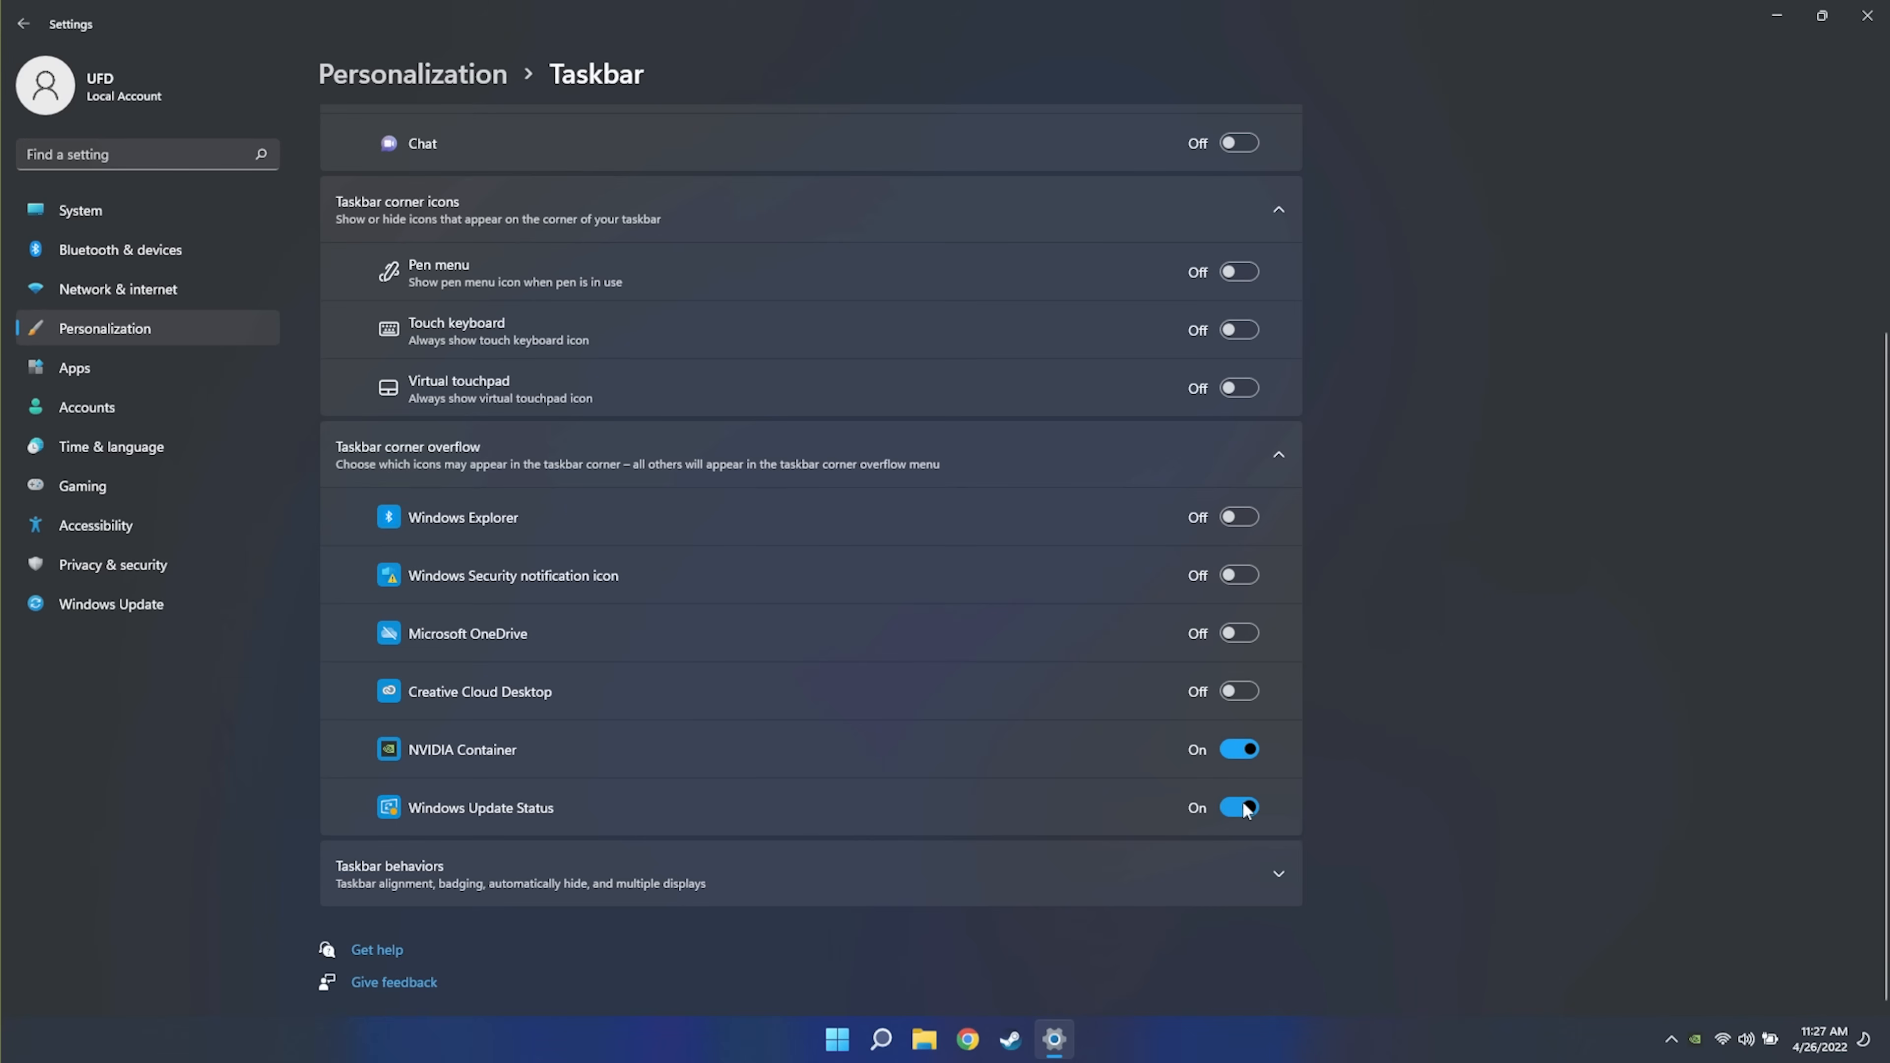